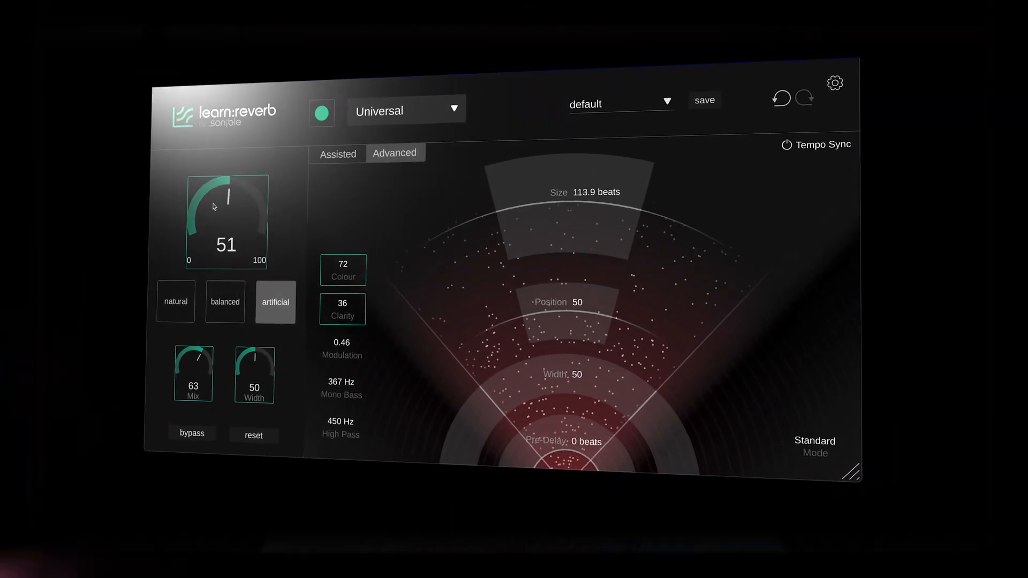
# Drag the reverb knob to 51 with the artificial style in learn:reverb
pyautogui.moveTo(226, 210); pyautogui.dragTo(226, 190)
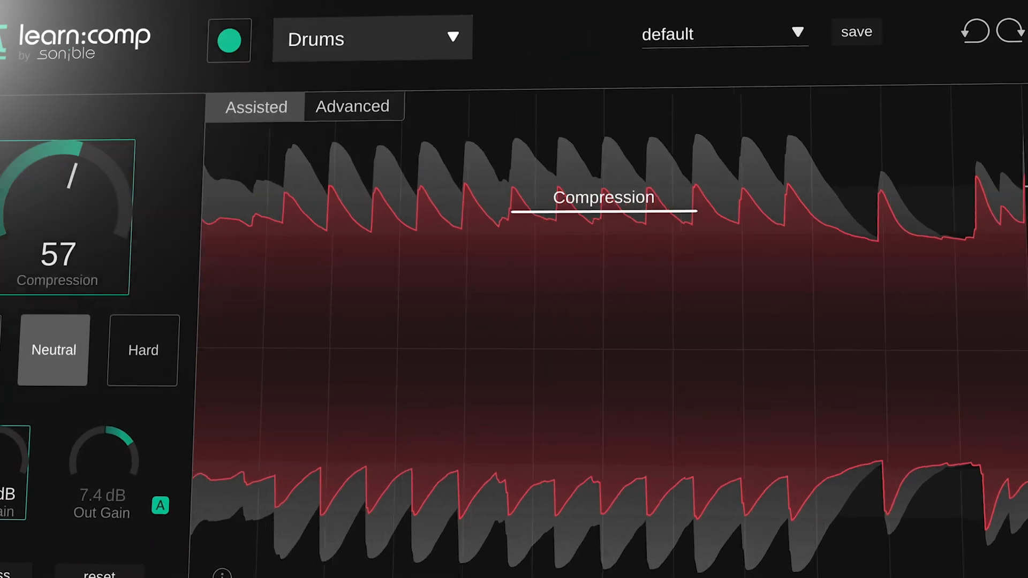
# Keep the Neutral style on the Drums profile with compression at 57
pyautogui.click(352, 106)
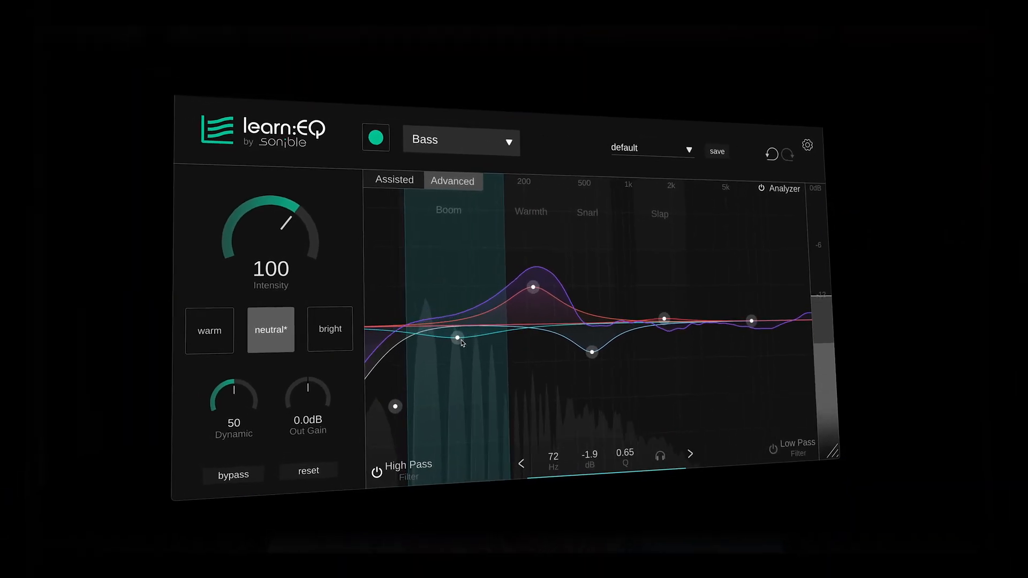
# Inspect the learned Bass EQ nodes at full intensity in the Advanced view
pyautogui.click(152, 336)
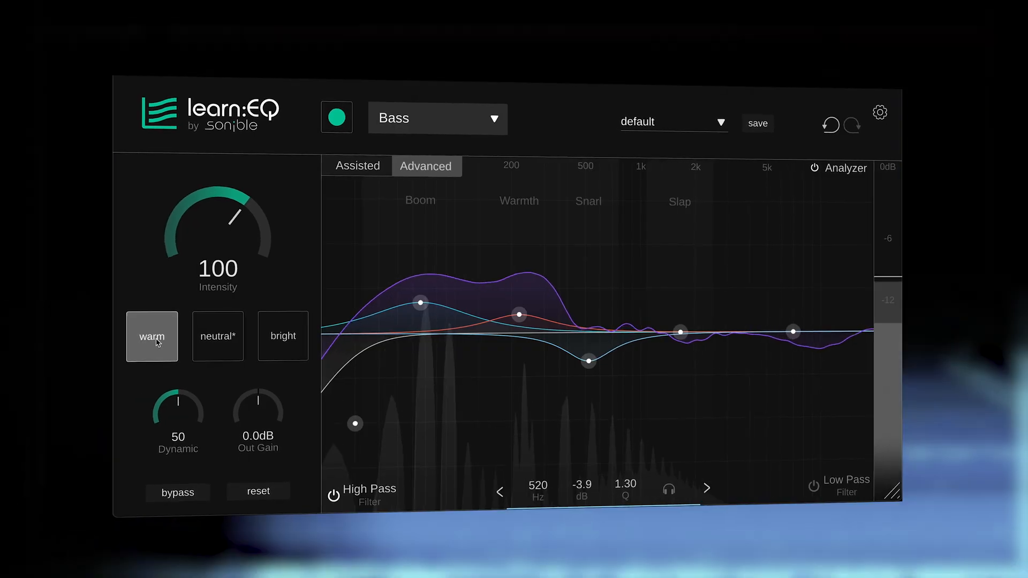
# Switch the bass EQ to the warm style for a stronger low-end boost
pyautogui.click(284, 336)
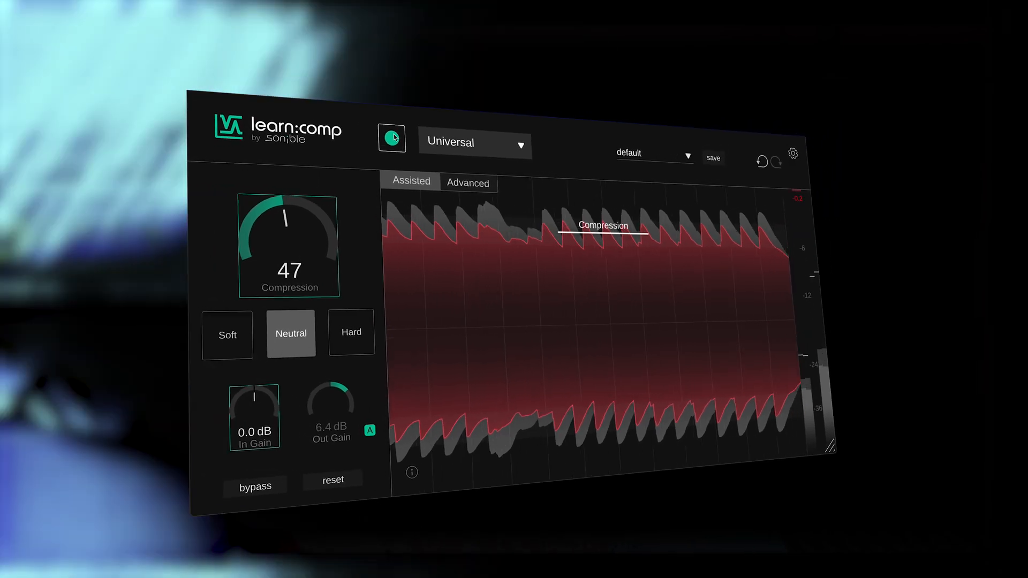
# Learn the Universal profile, reaching 47 compression with 6.4 dB output gain
pyautogui.click(183, 329)
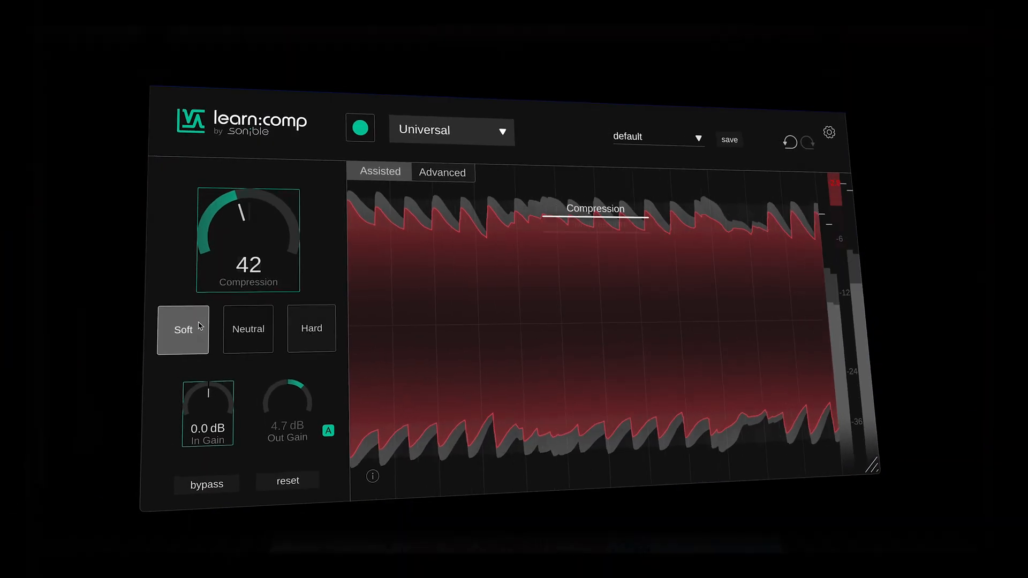
# Try the Soft compression style, then settle on Hard at 50 compression
pyautogui.click(312, 338)
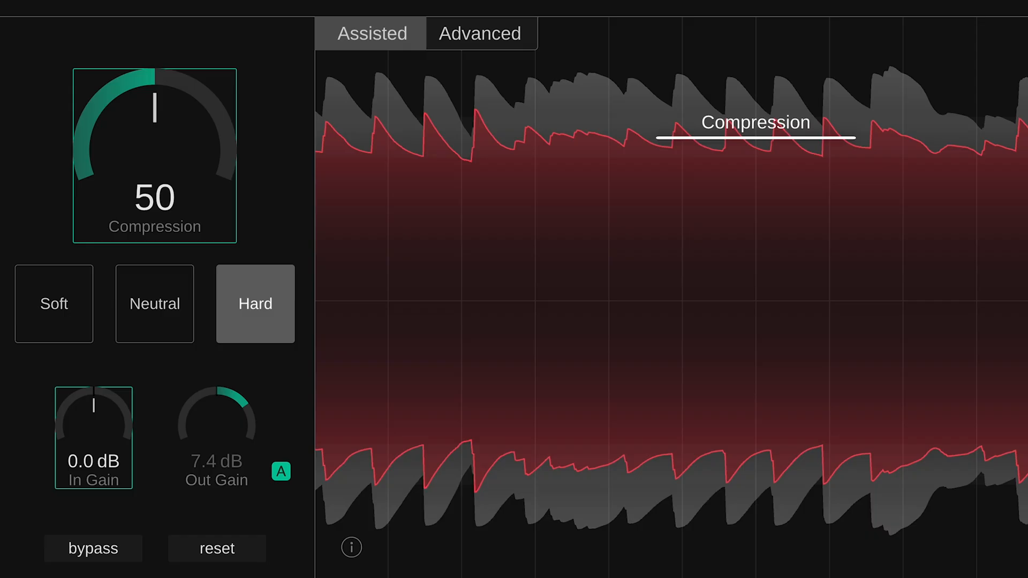
pyautogui.click(352, 547)
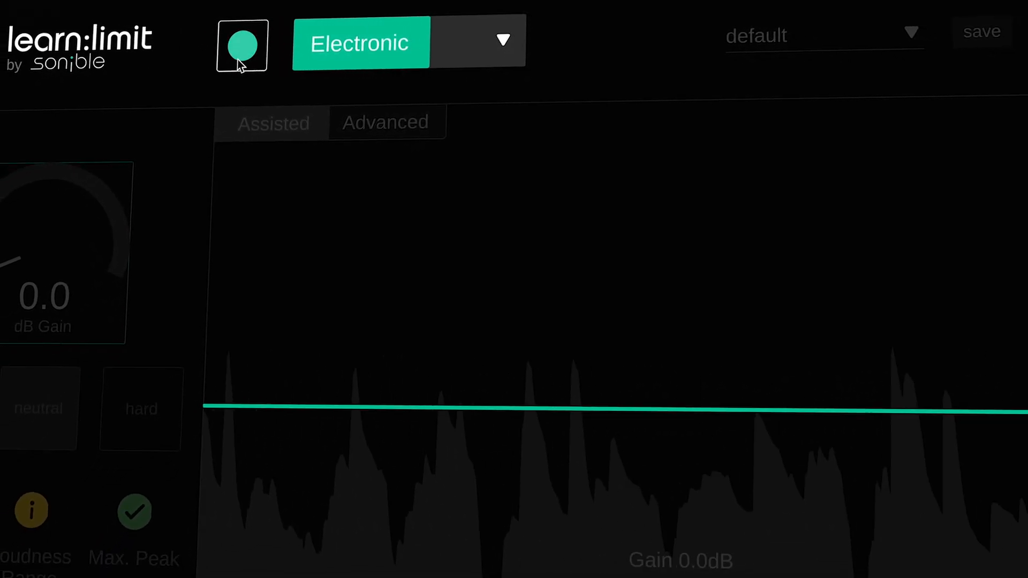
# Learn limiter settings for the Electronic profile, reaching 9.7 dB gain
pyautogui.click(240, 44)
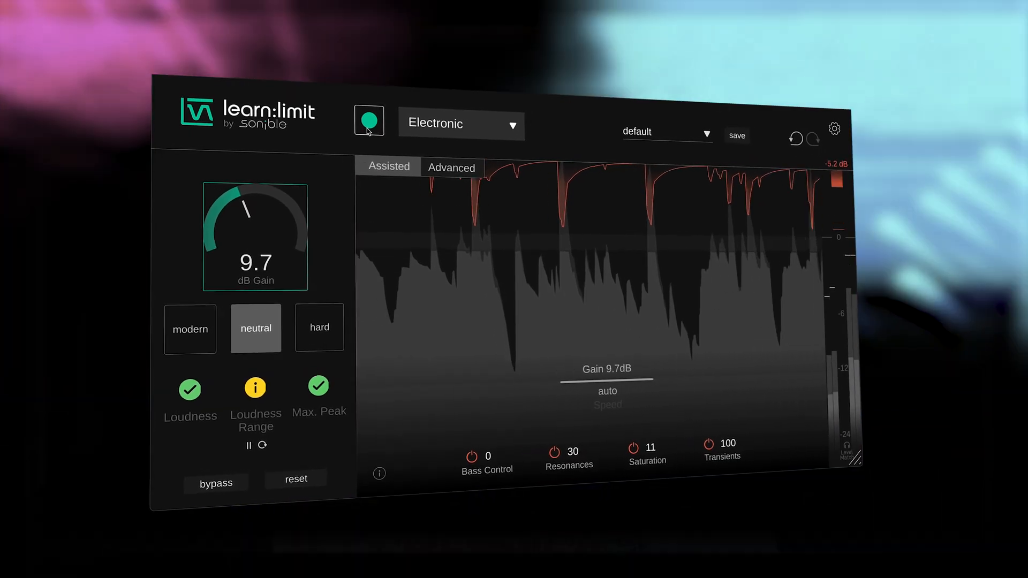
pyautogui.click(379, 473)
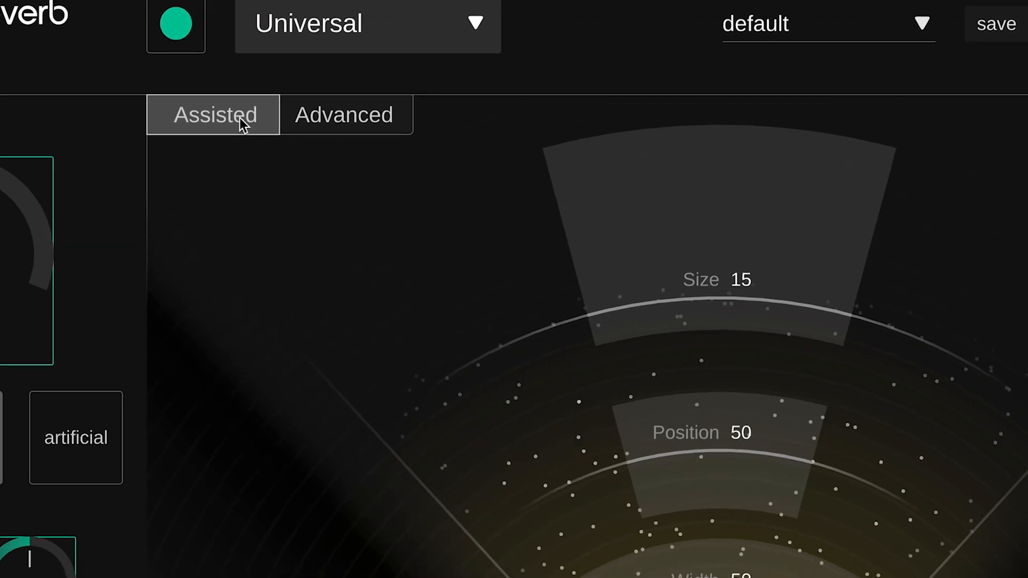
# Scroll to view the Assisted reverb controls: size 15, position 50, width 50
pyautogui.scroll(-3)
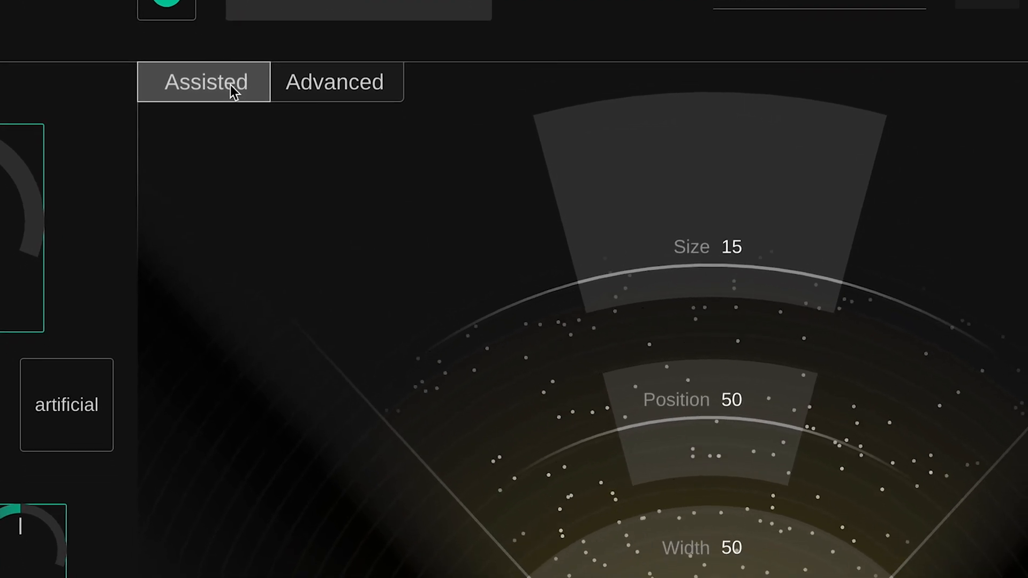